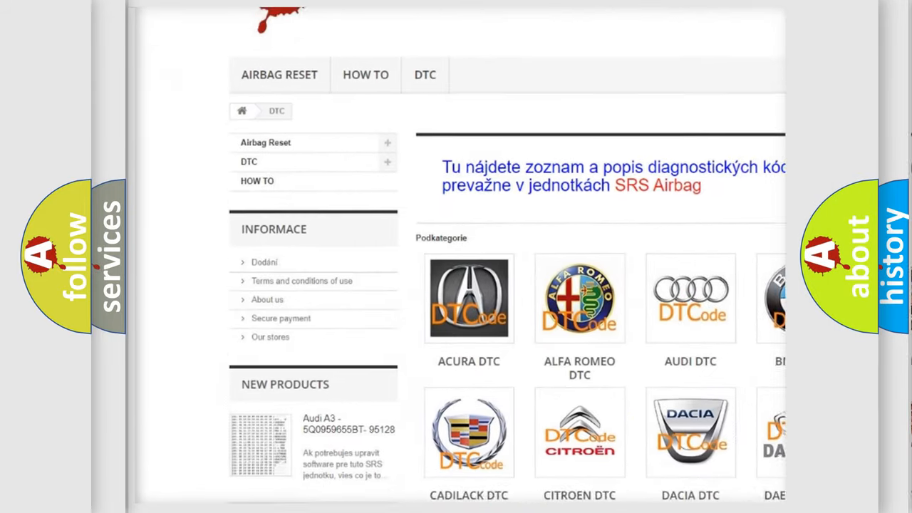
{"action": "scroll", "scroll_direction": "down", "scroll_amount": 3}
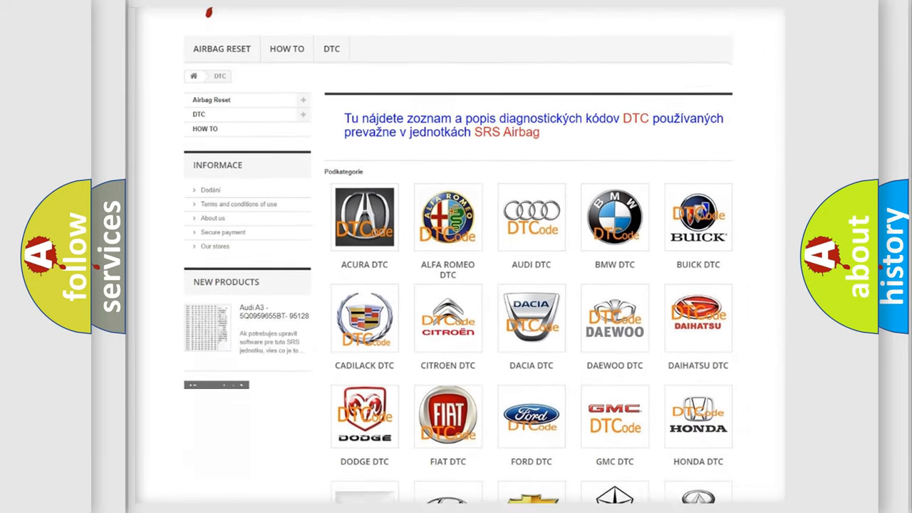
{"action": "scroll", "scroll_direction": "down", "scroll_amount": 3}
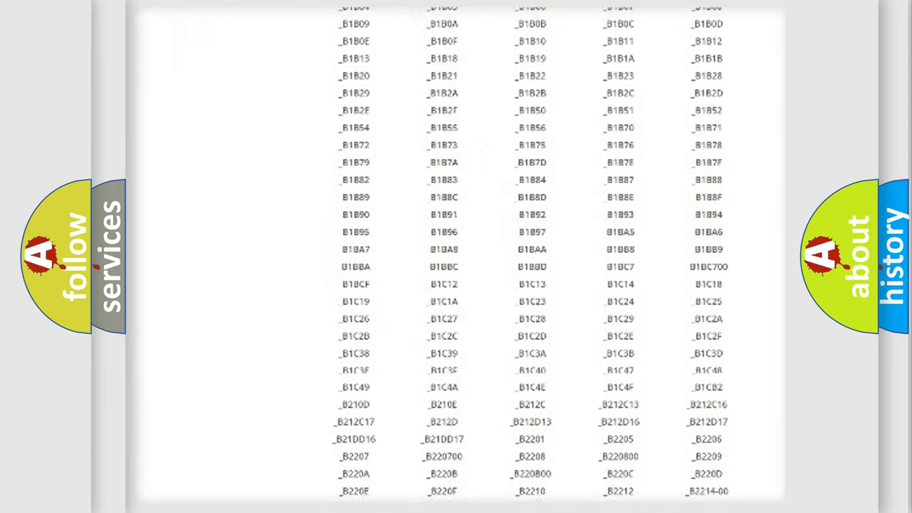
{"action": "scroll", "scroll_direction": "down", "scroll_amount": 3}
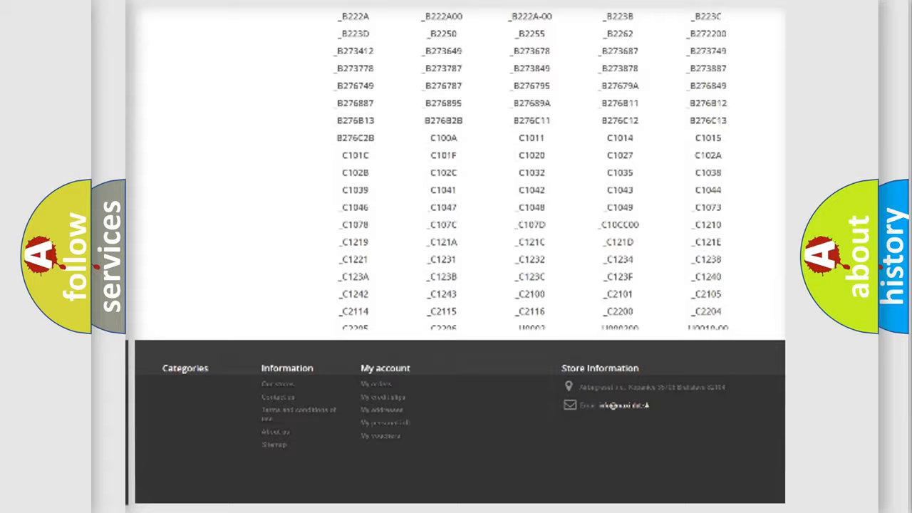
{"action": "scroll", "scroll_direction": "up", "scroll_amount": 3}
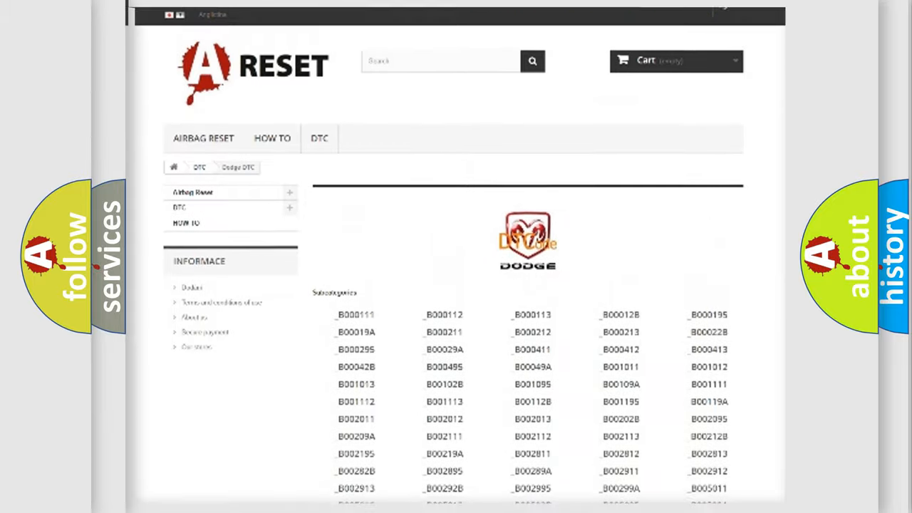